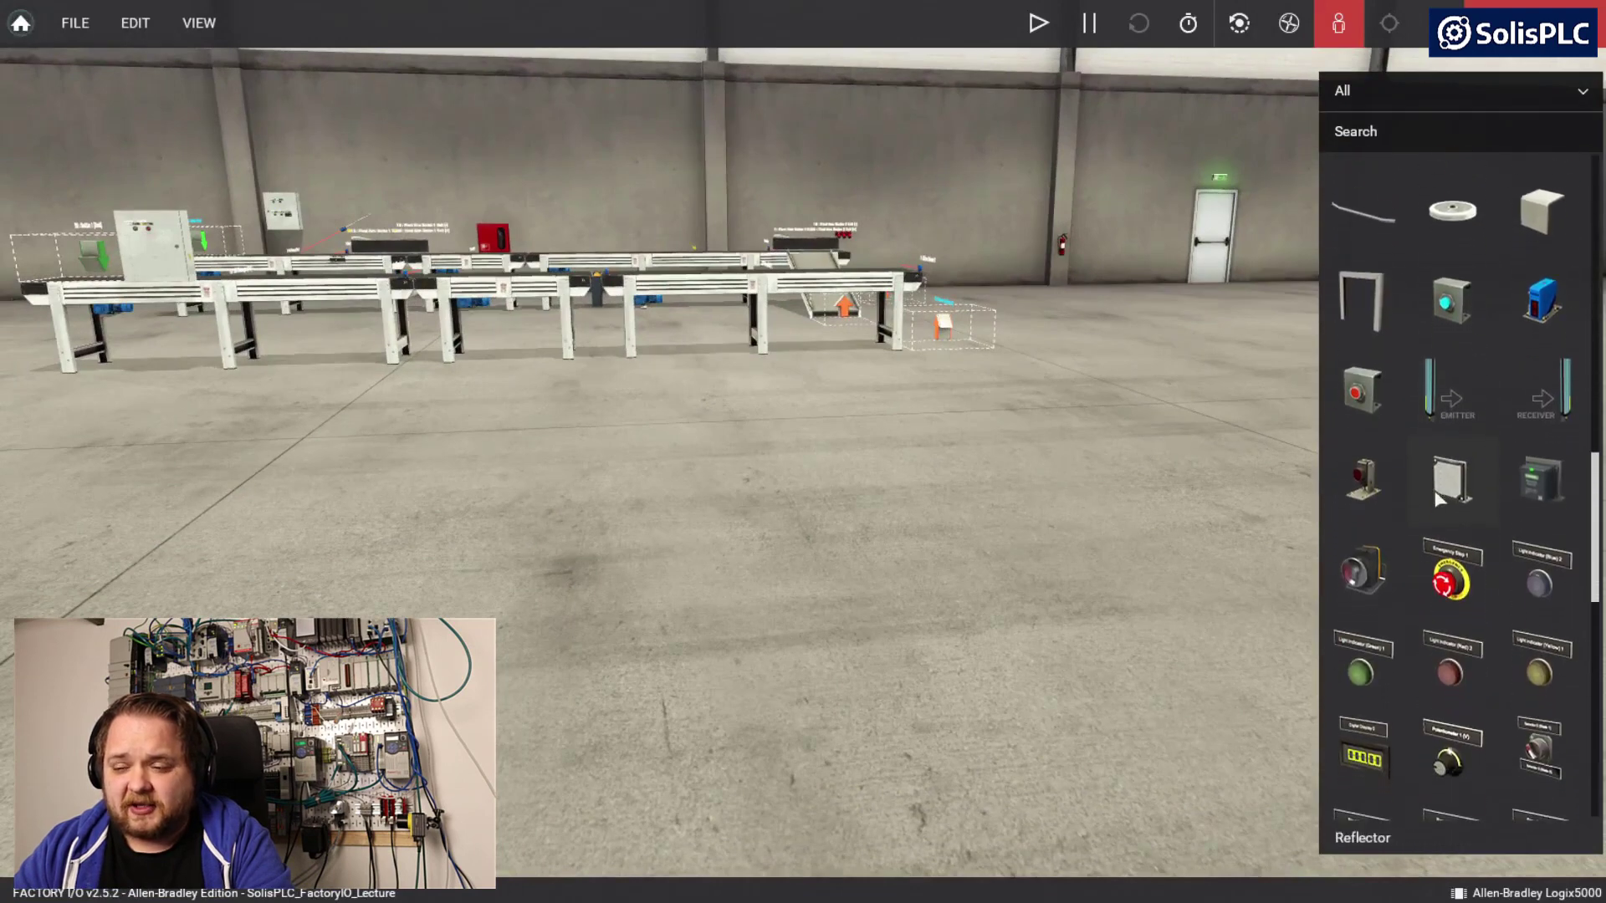
- Scroll the parts catalogue down to the Machining Center under Pick & Place
scroll(down, 3)
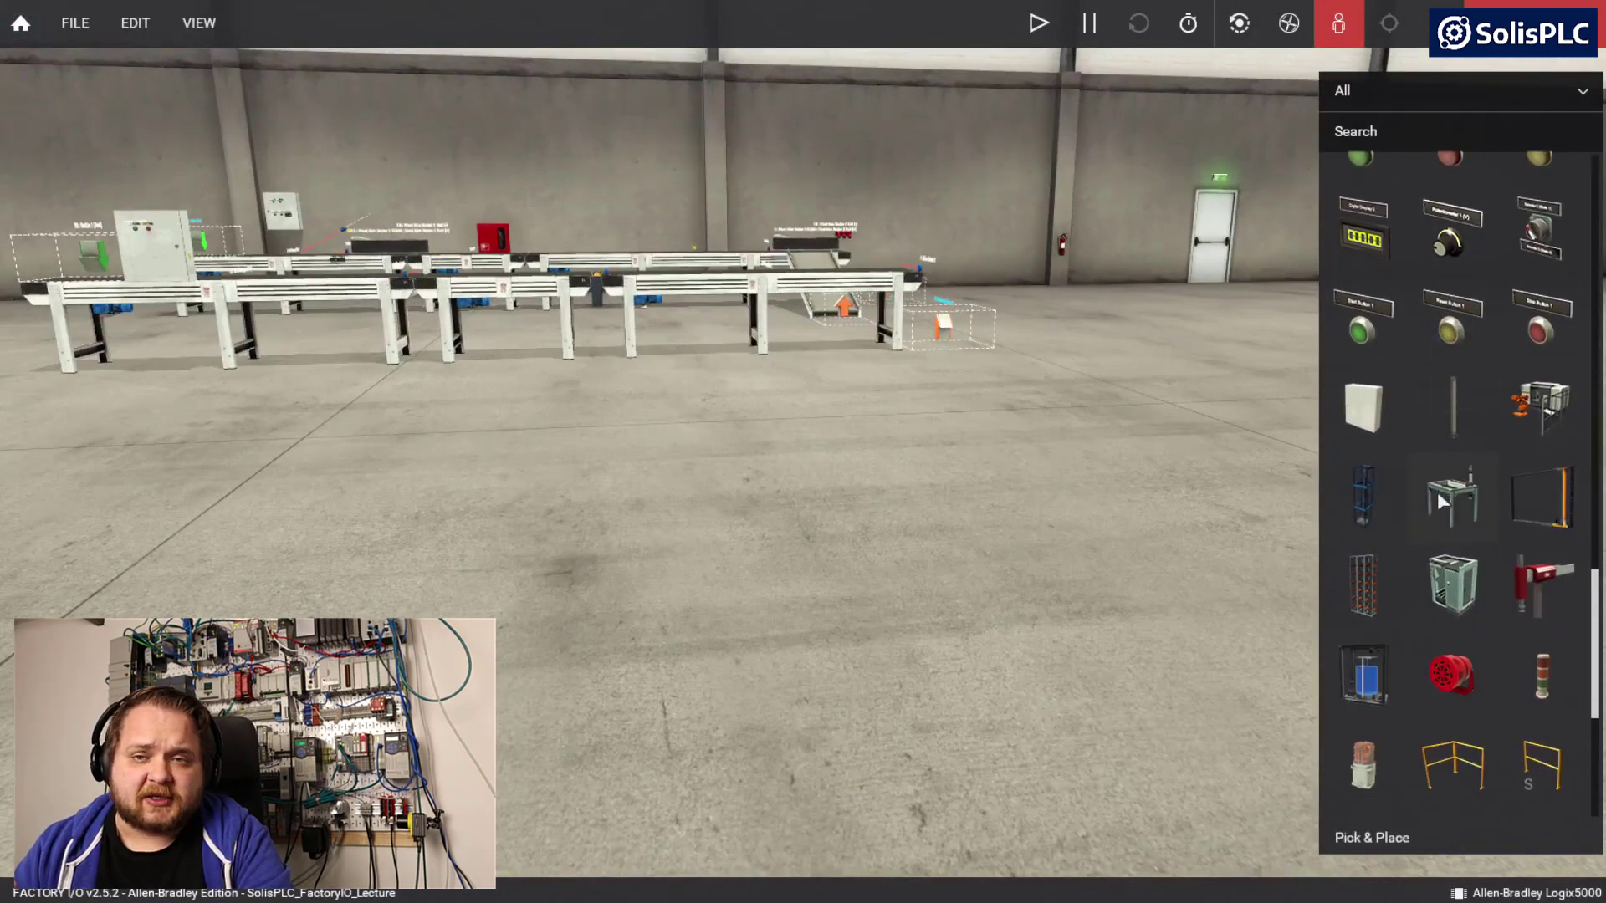
scroll(down, 3)
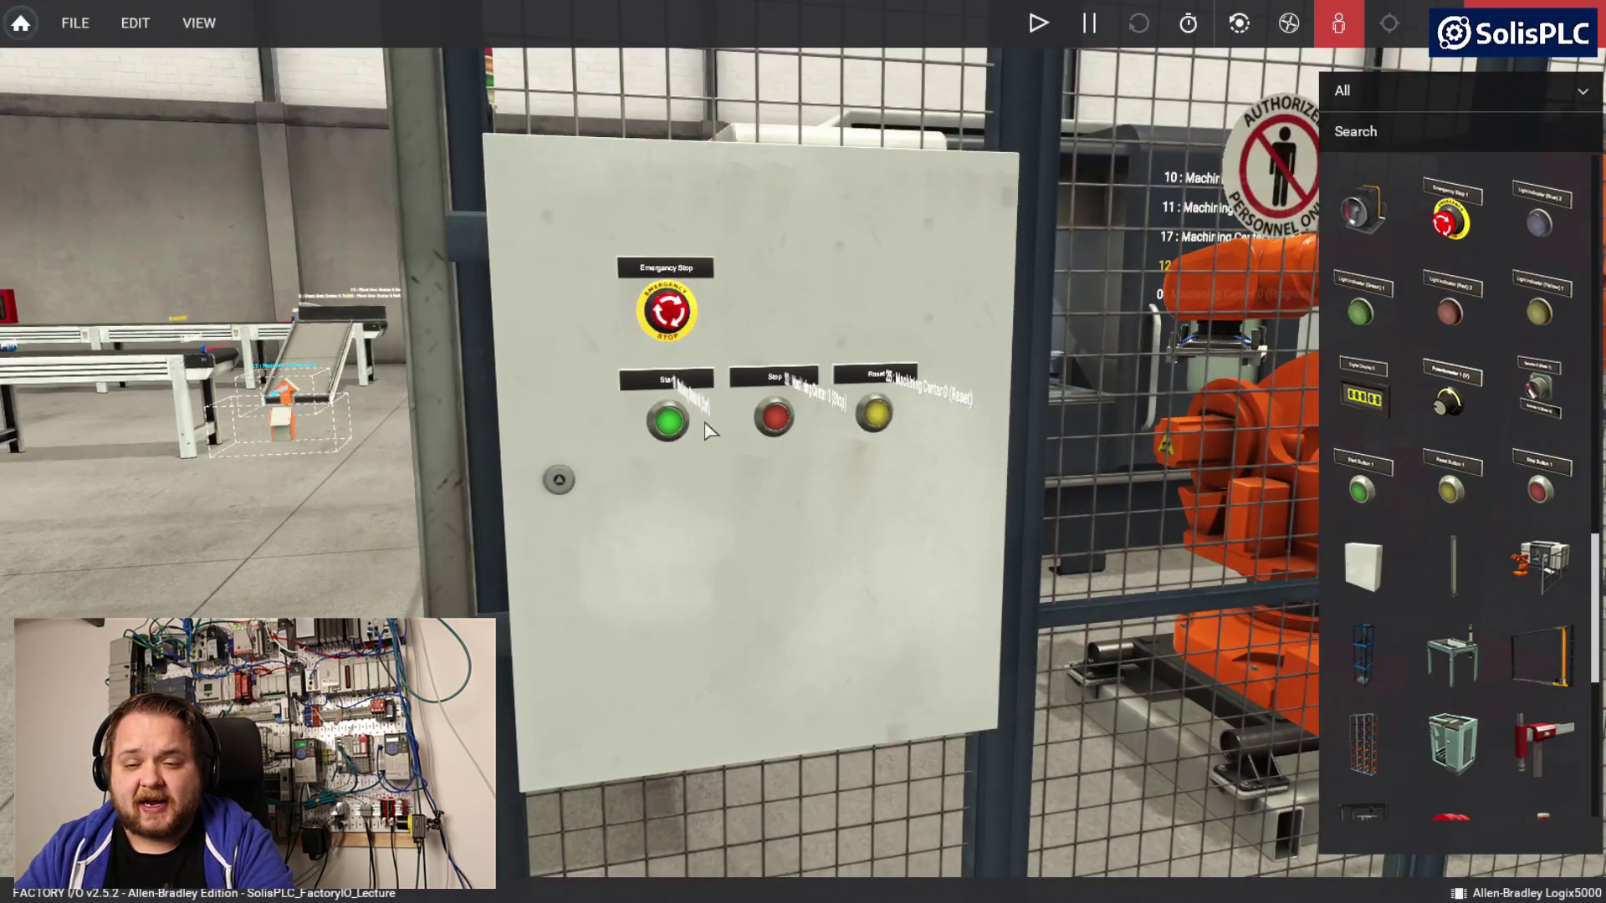
mouse_move(748, 461)
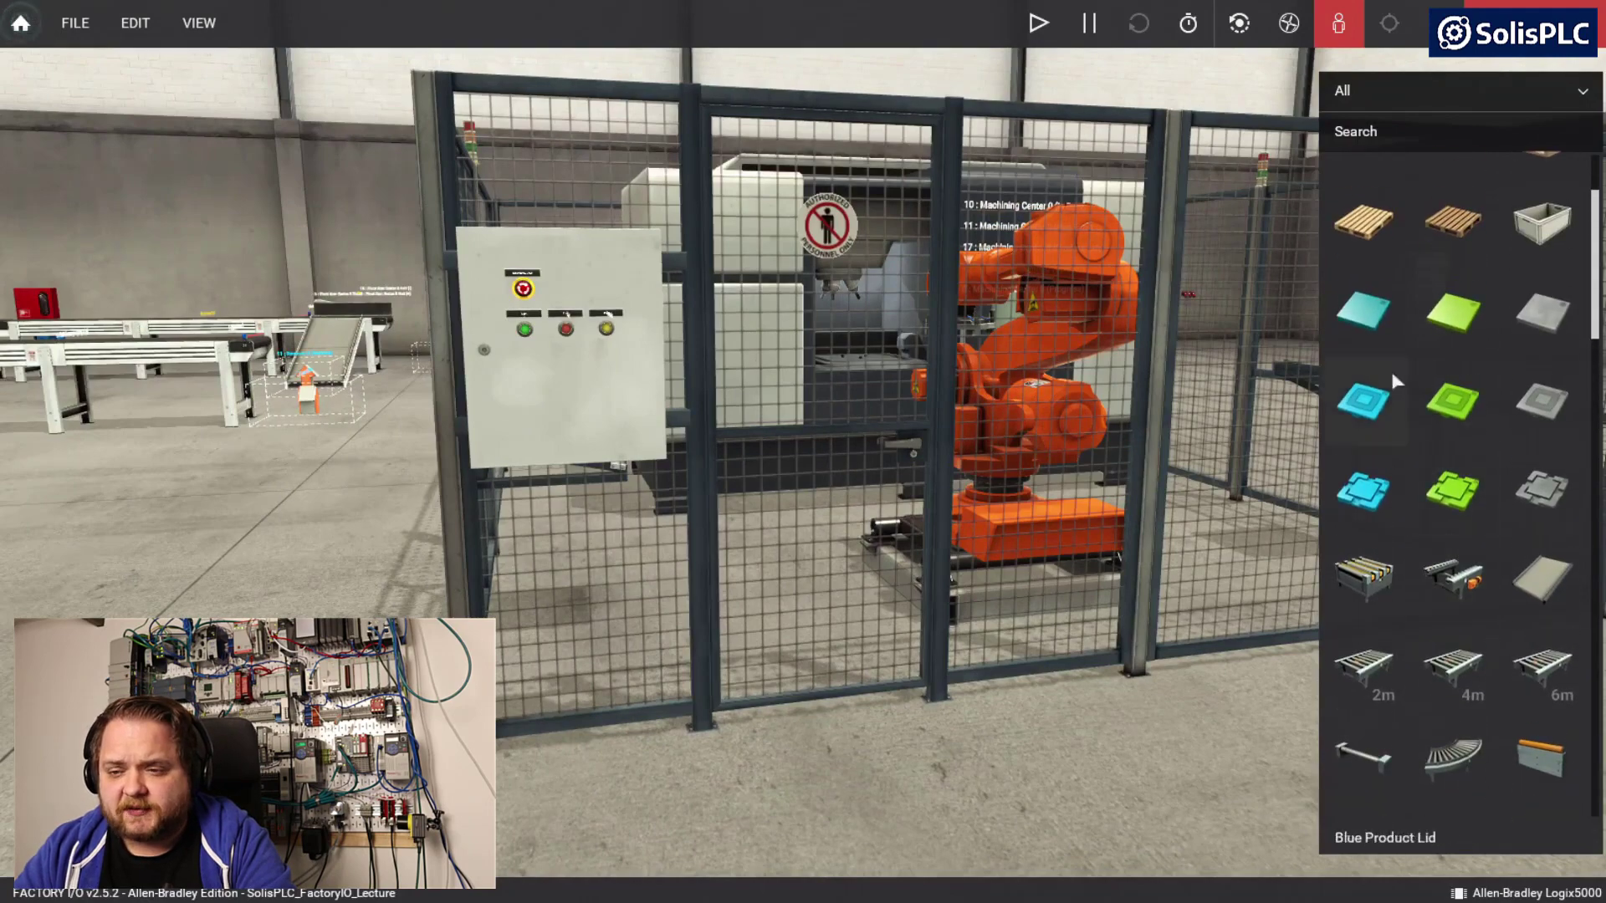
- Place a Blue Raw Material part on the floor next to the machining cell
click(1450, 312)
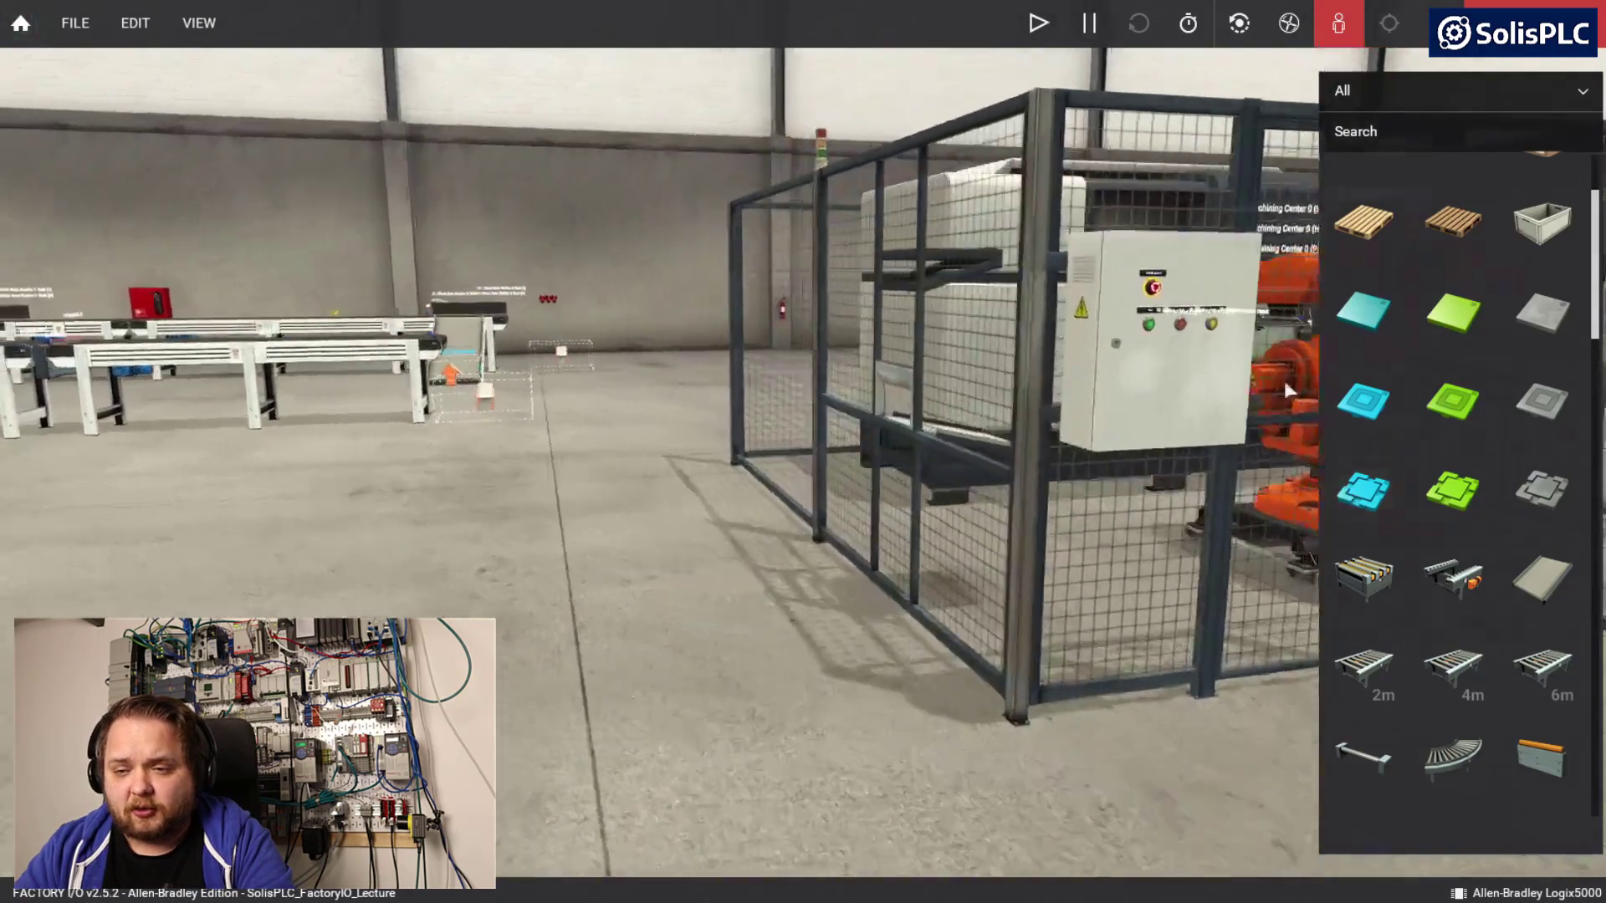
click(1363, 312)
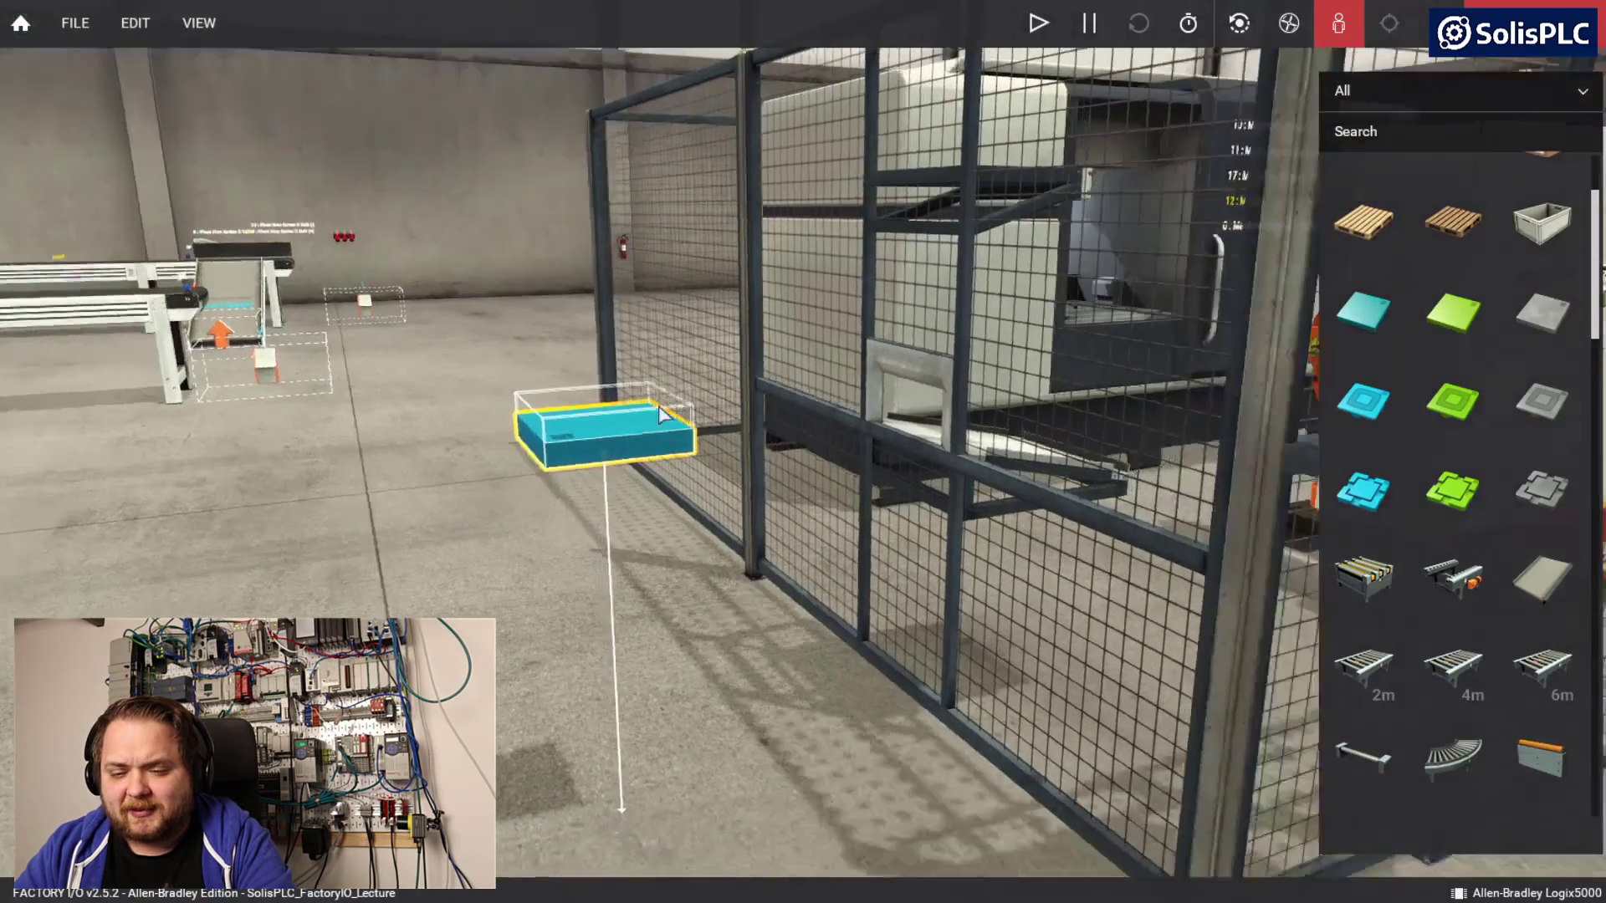
click(1036, 22)
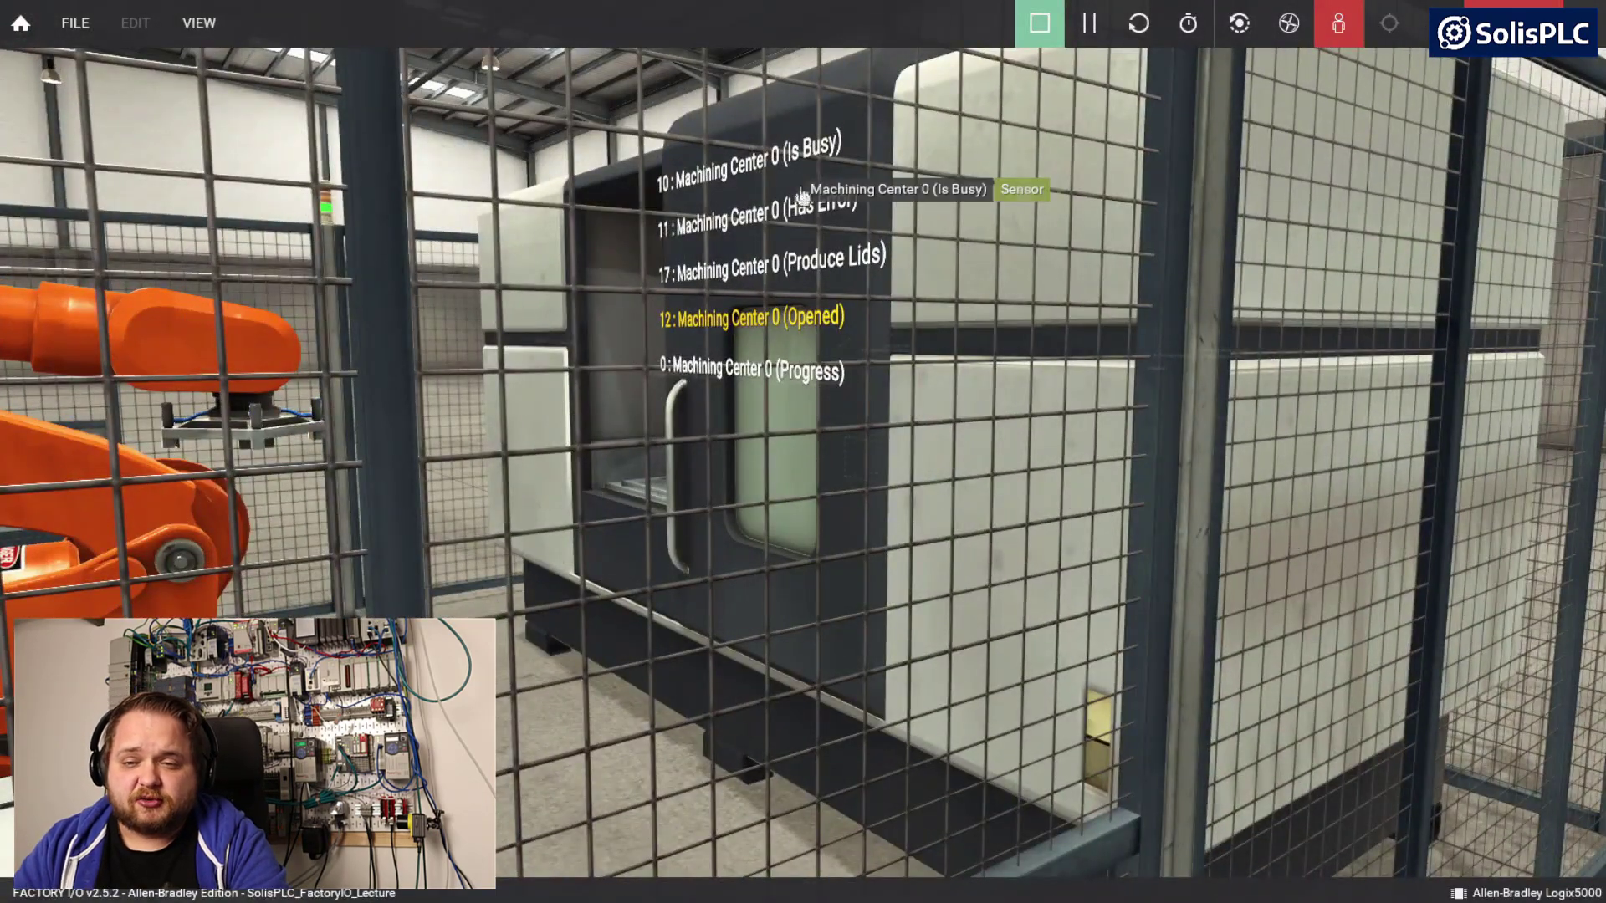
mouse_move(834, 292)
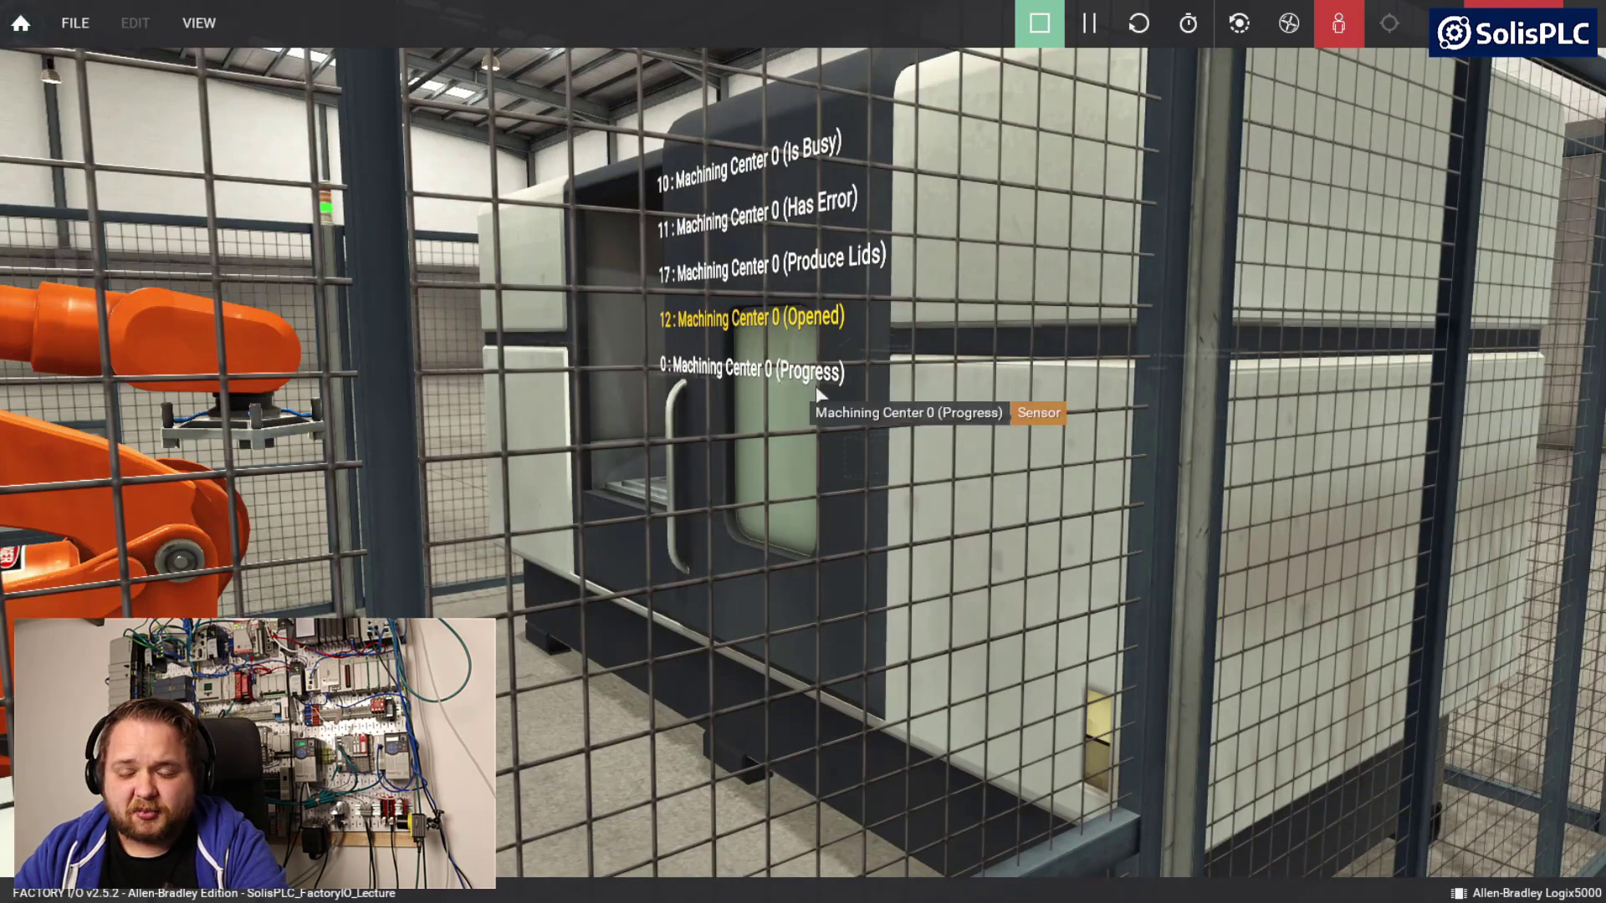
mouse_move(803, 277)
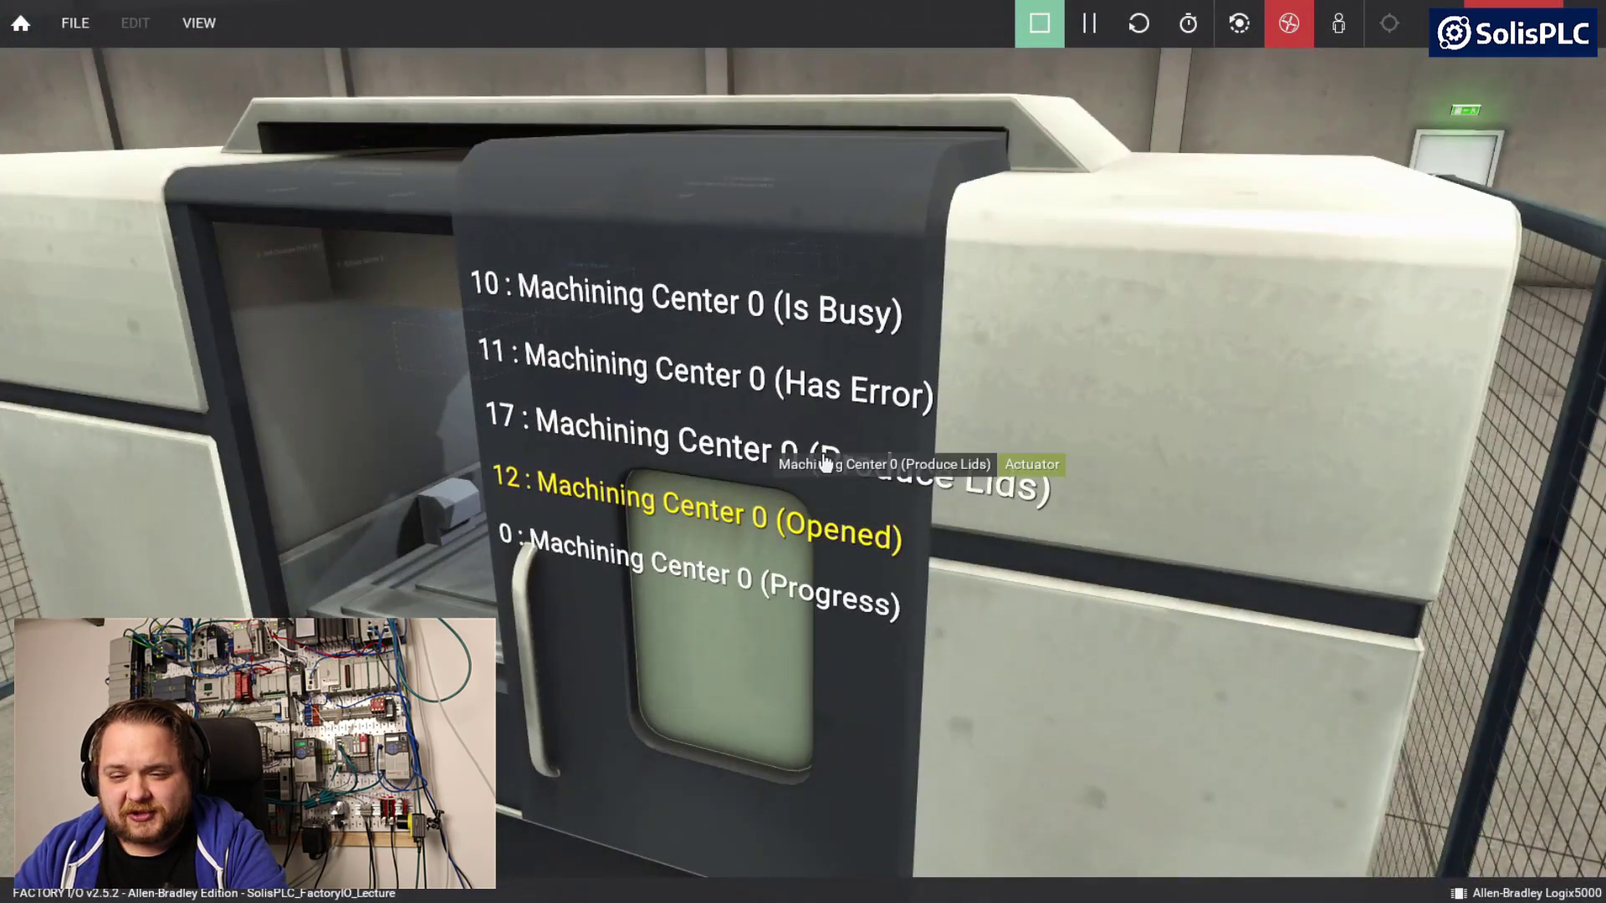
- Force the 'Machining Center 0 (Produce Lids)' actuator on
click(890, 464)
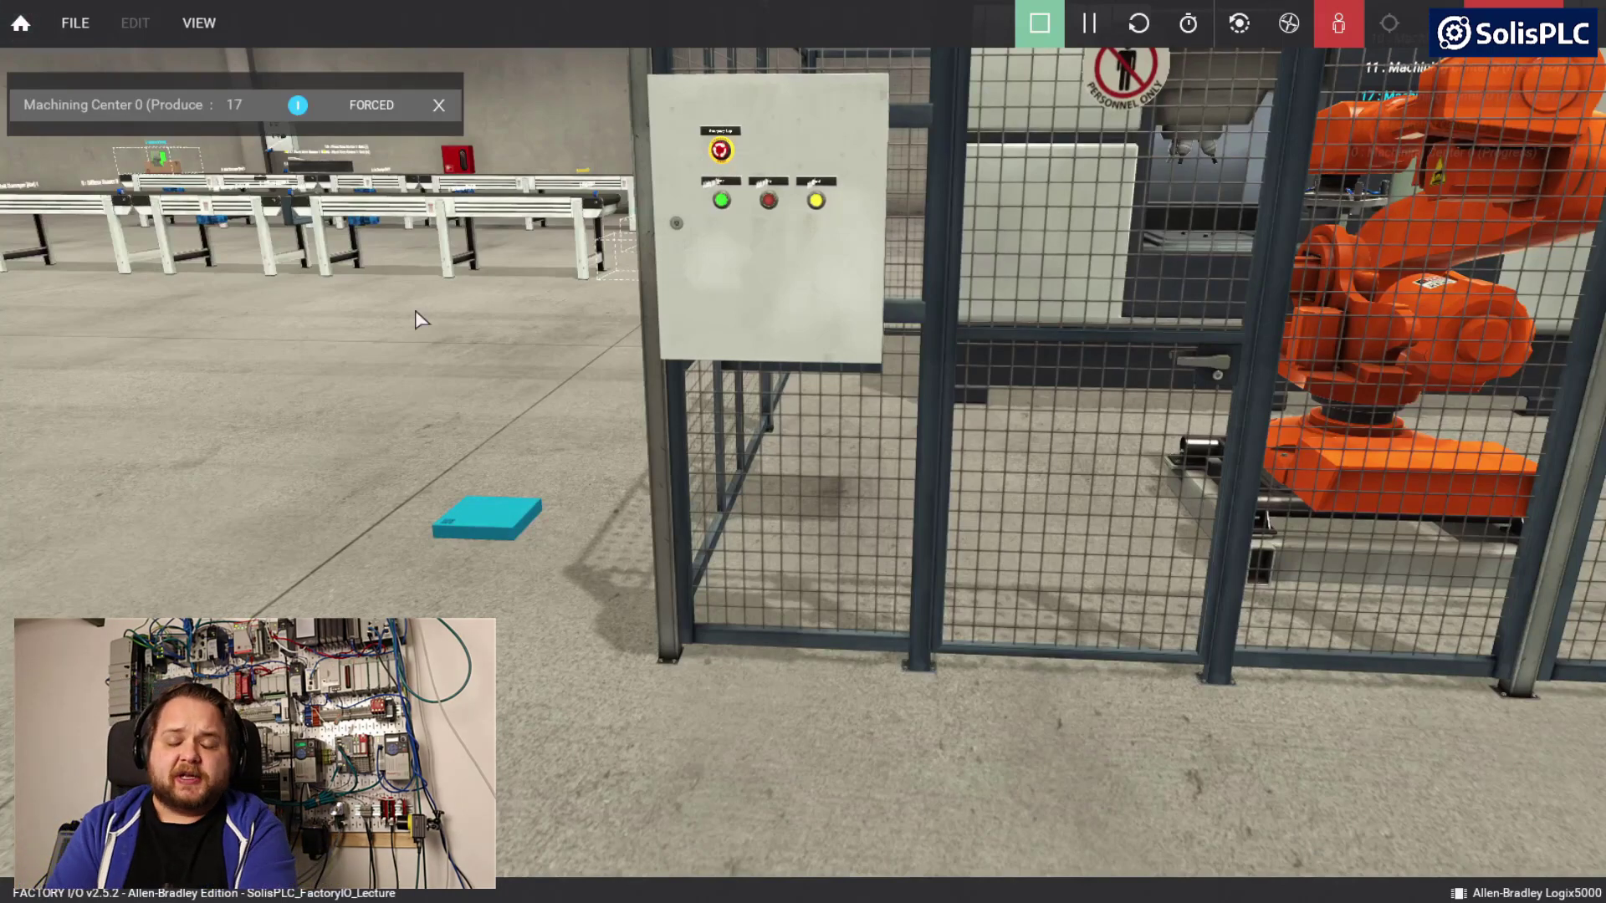
mouse_move(169, 478)
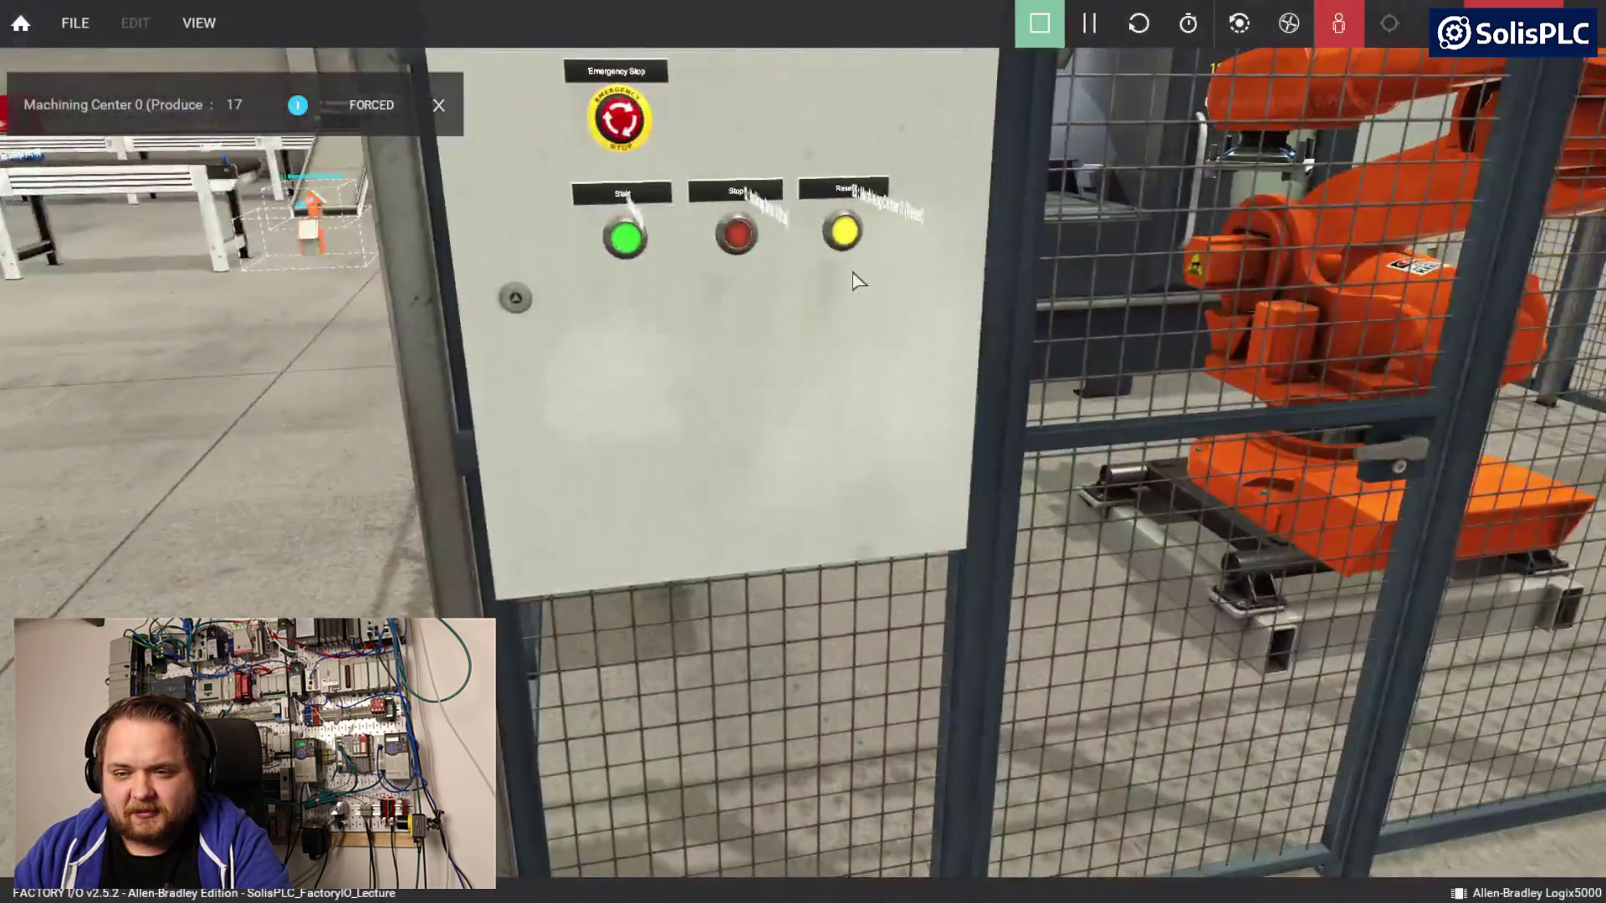
- Press the Reset pushbutton on the machining cell's control panel
click(624, 239)
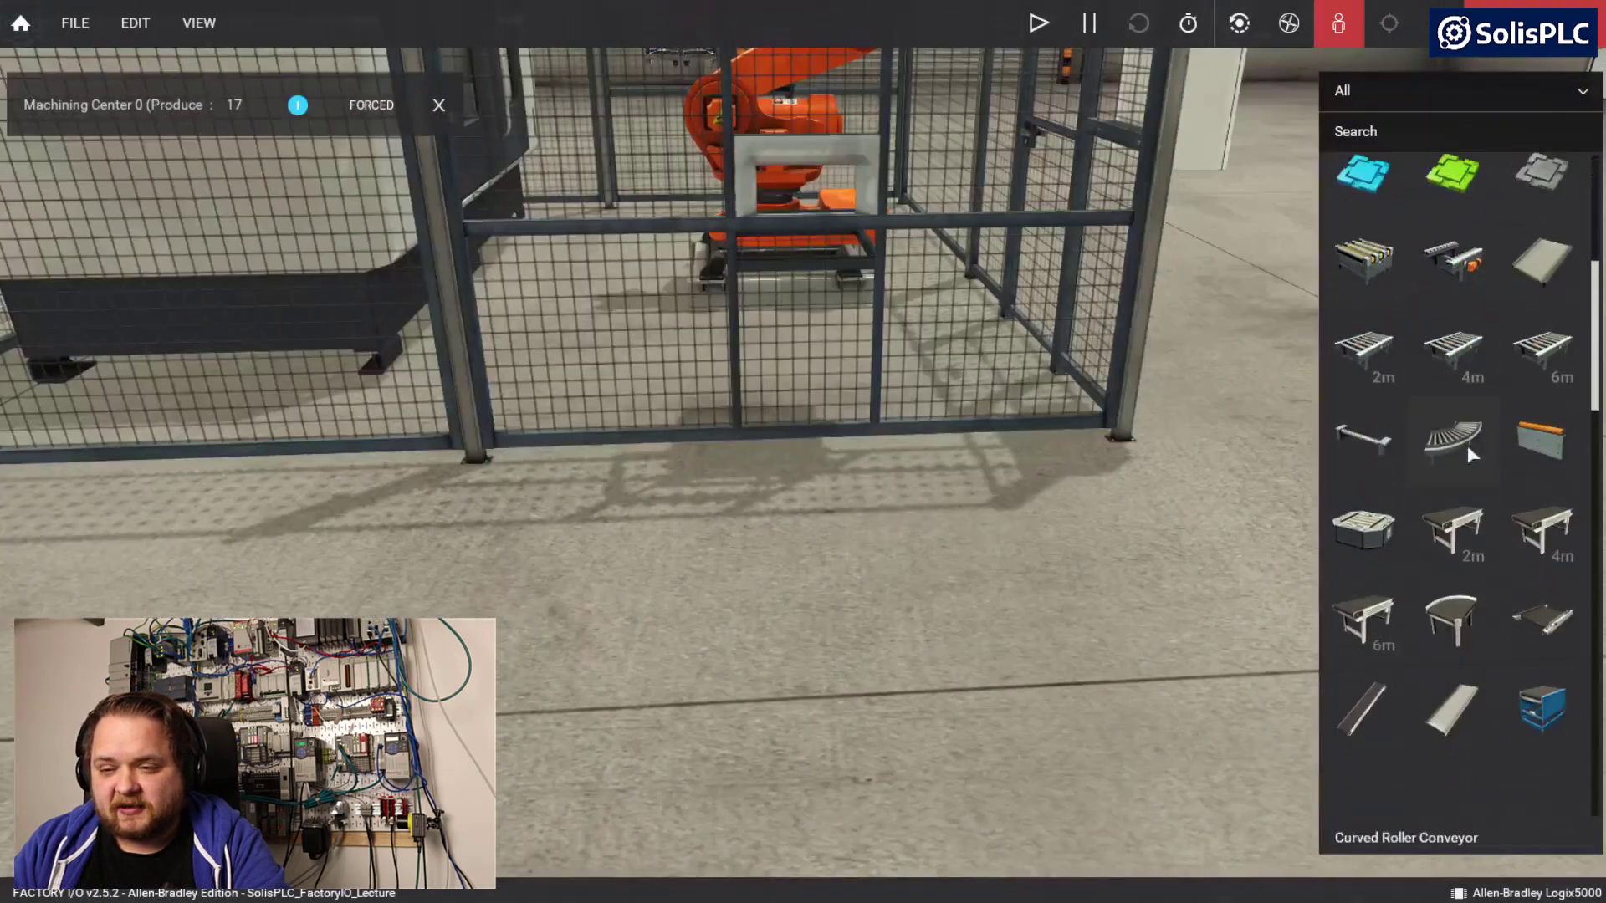
- Find the Belt Conveyor (2m) in the catalogue and place it beside the cell
scroll(down, 3)
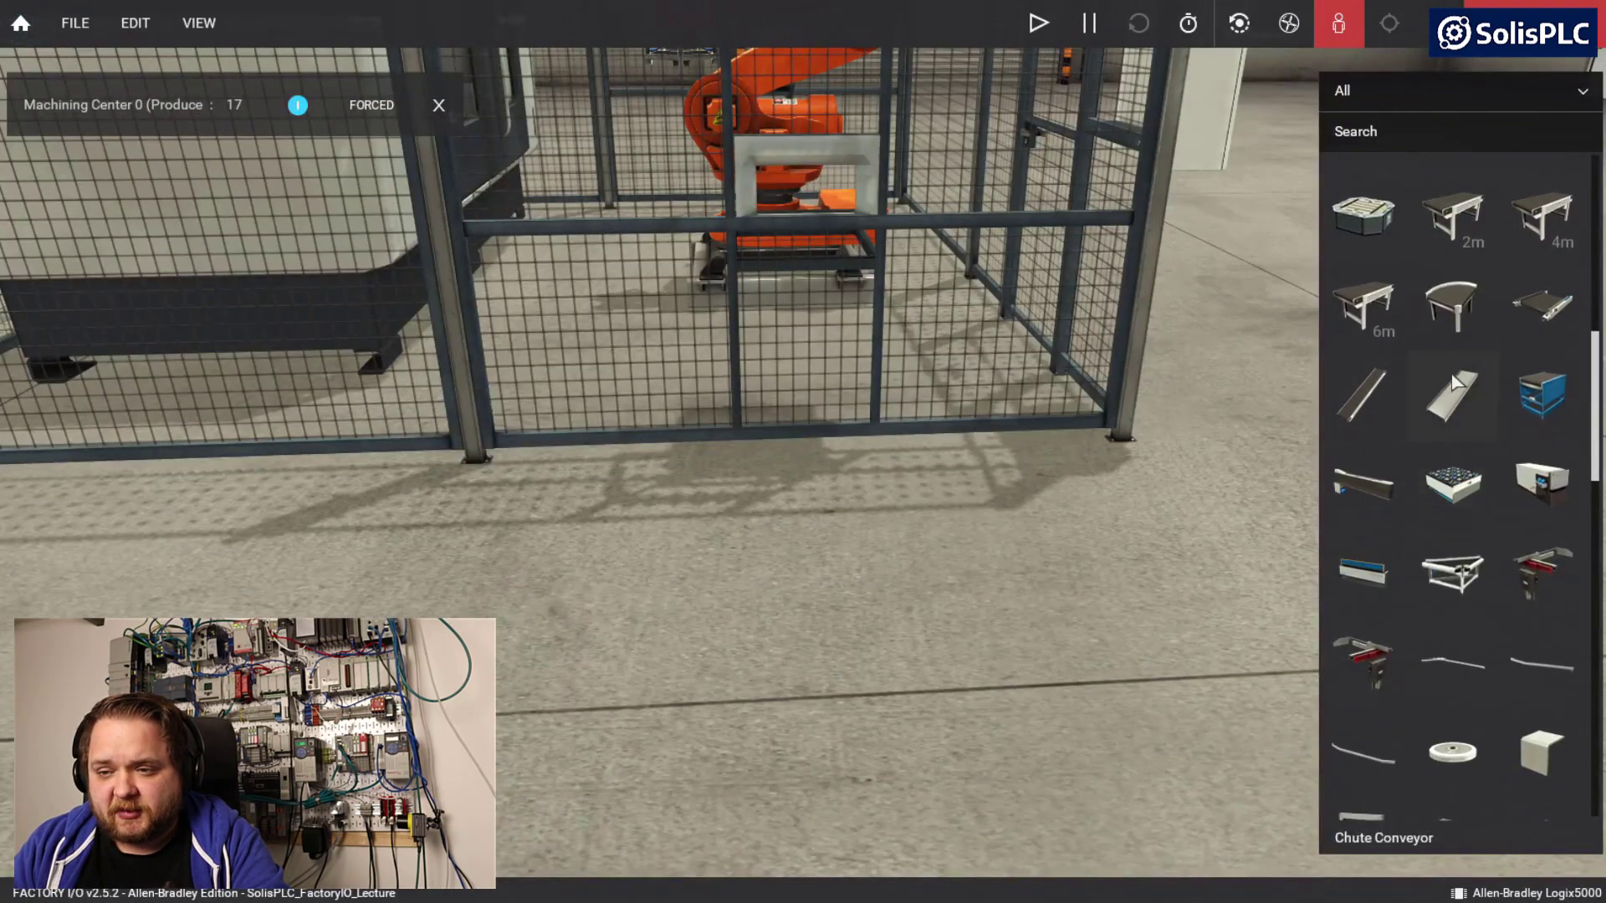
mouse_move(1451, 302)
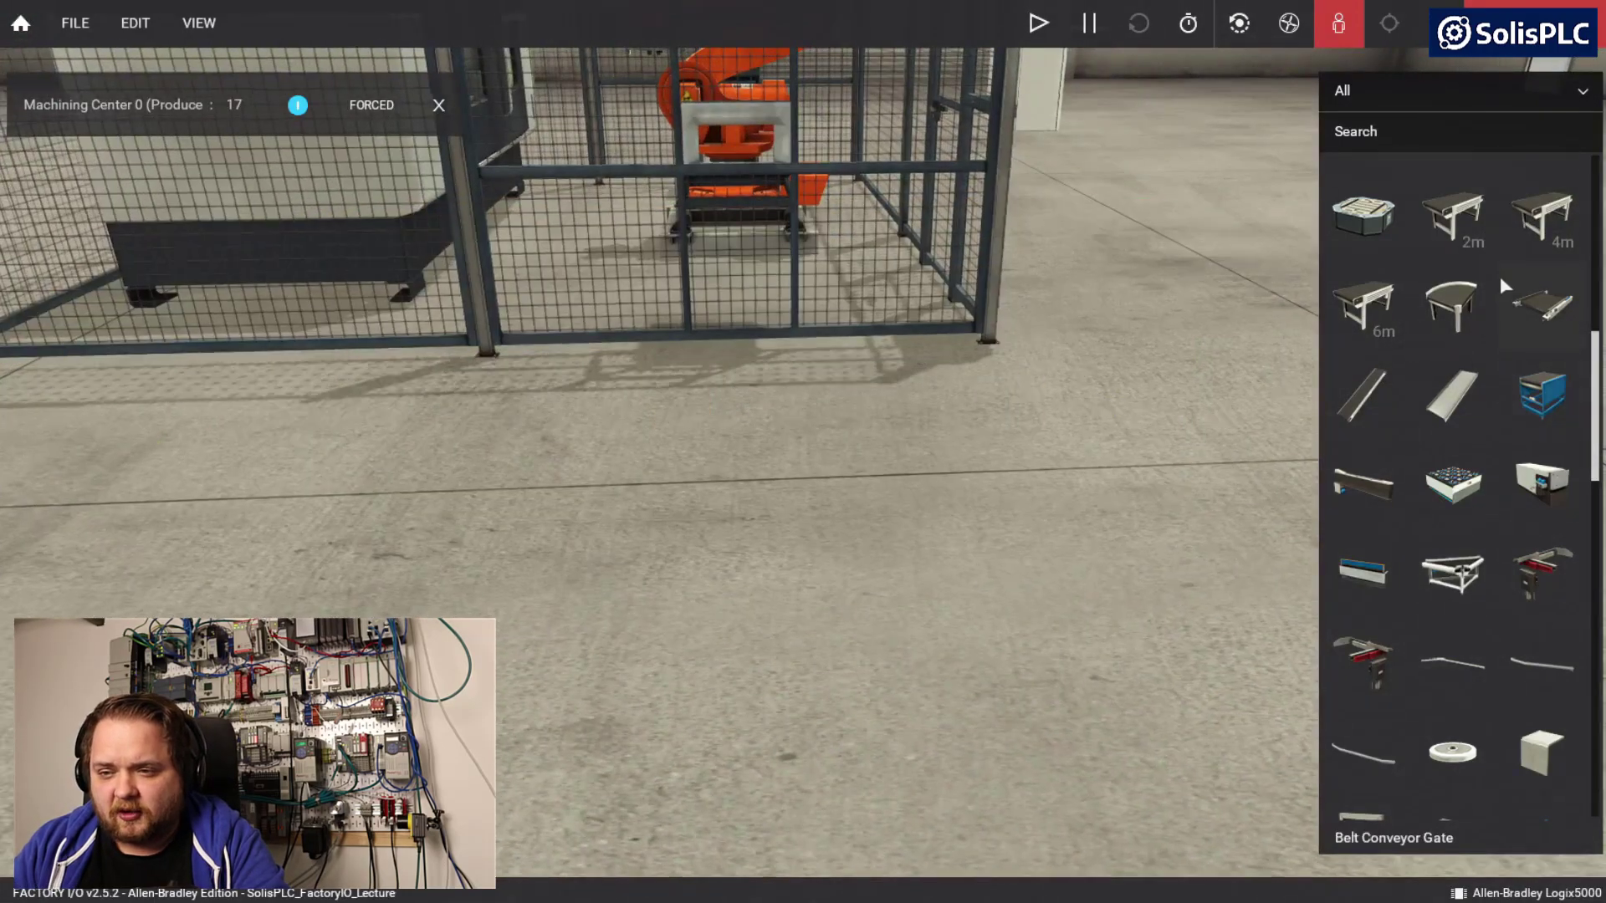
click(1451, 213)
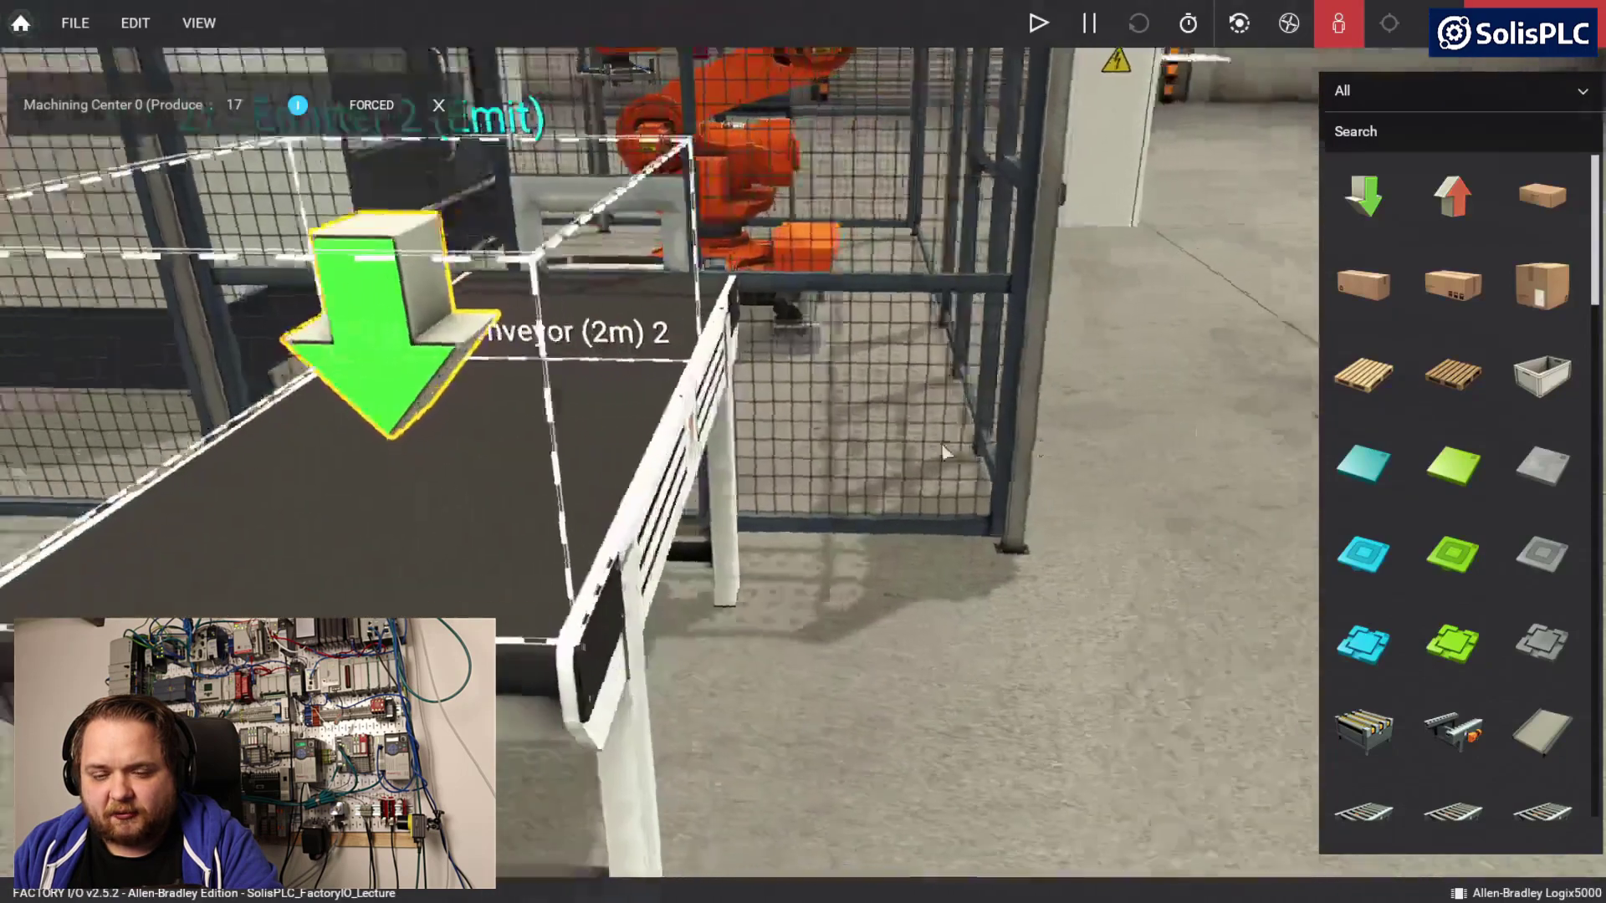
- Set the emitter's Part to Emit to Blue Raw Material
right_click(389, 328)
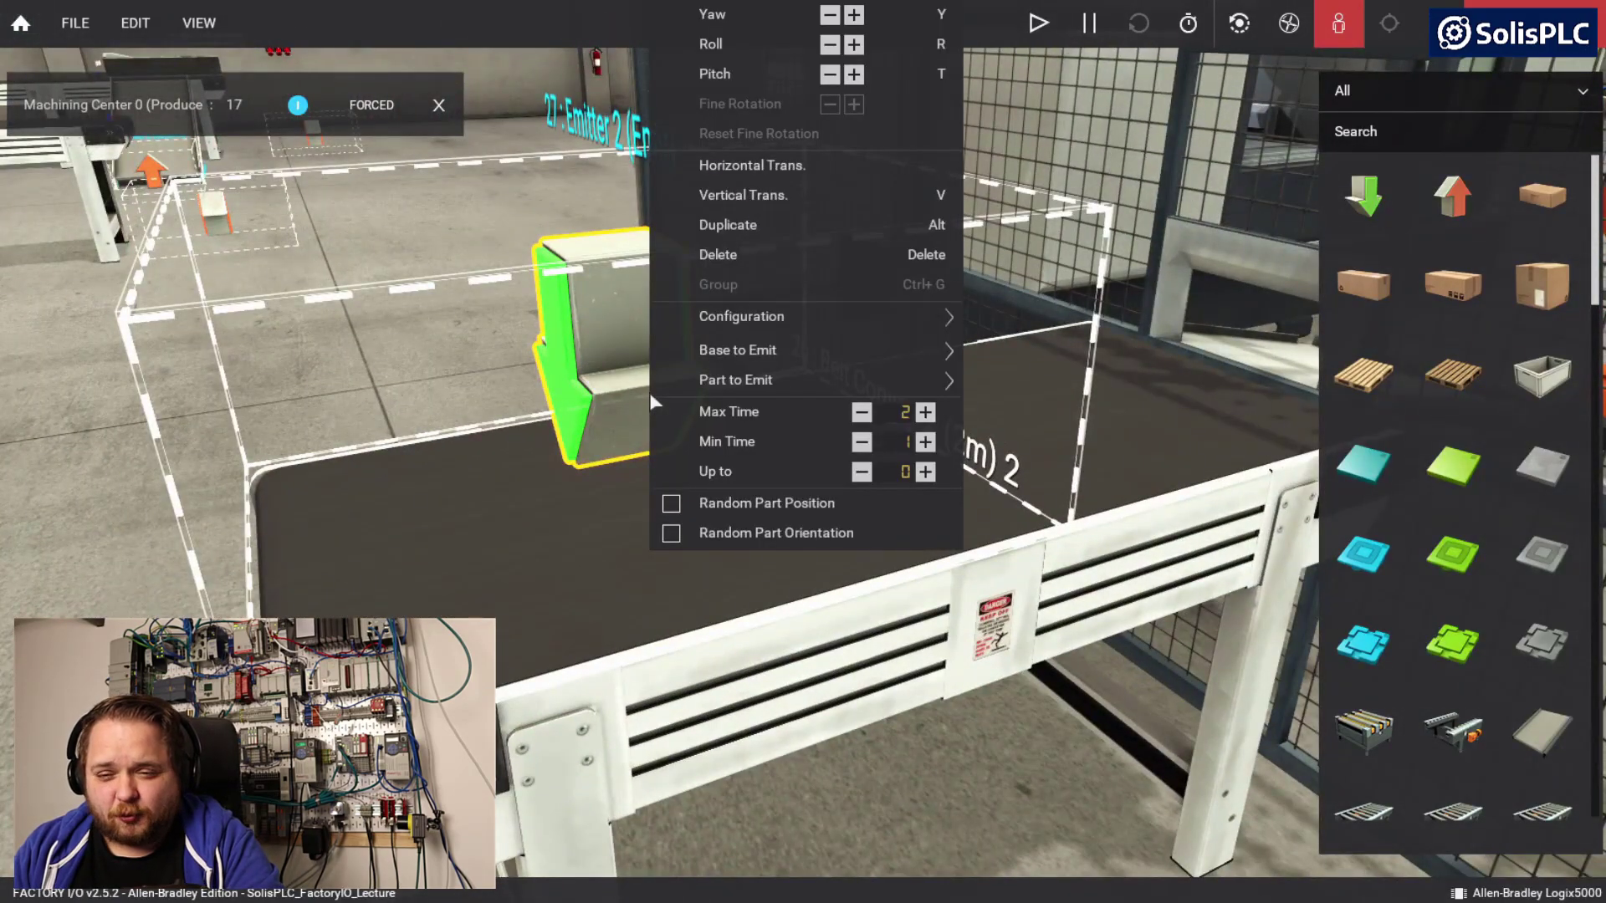
mouse_move(738, 350)
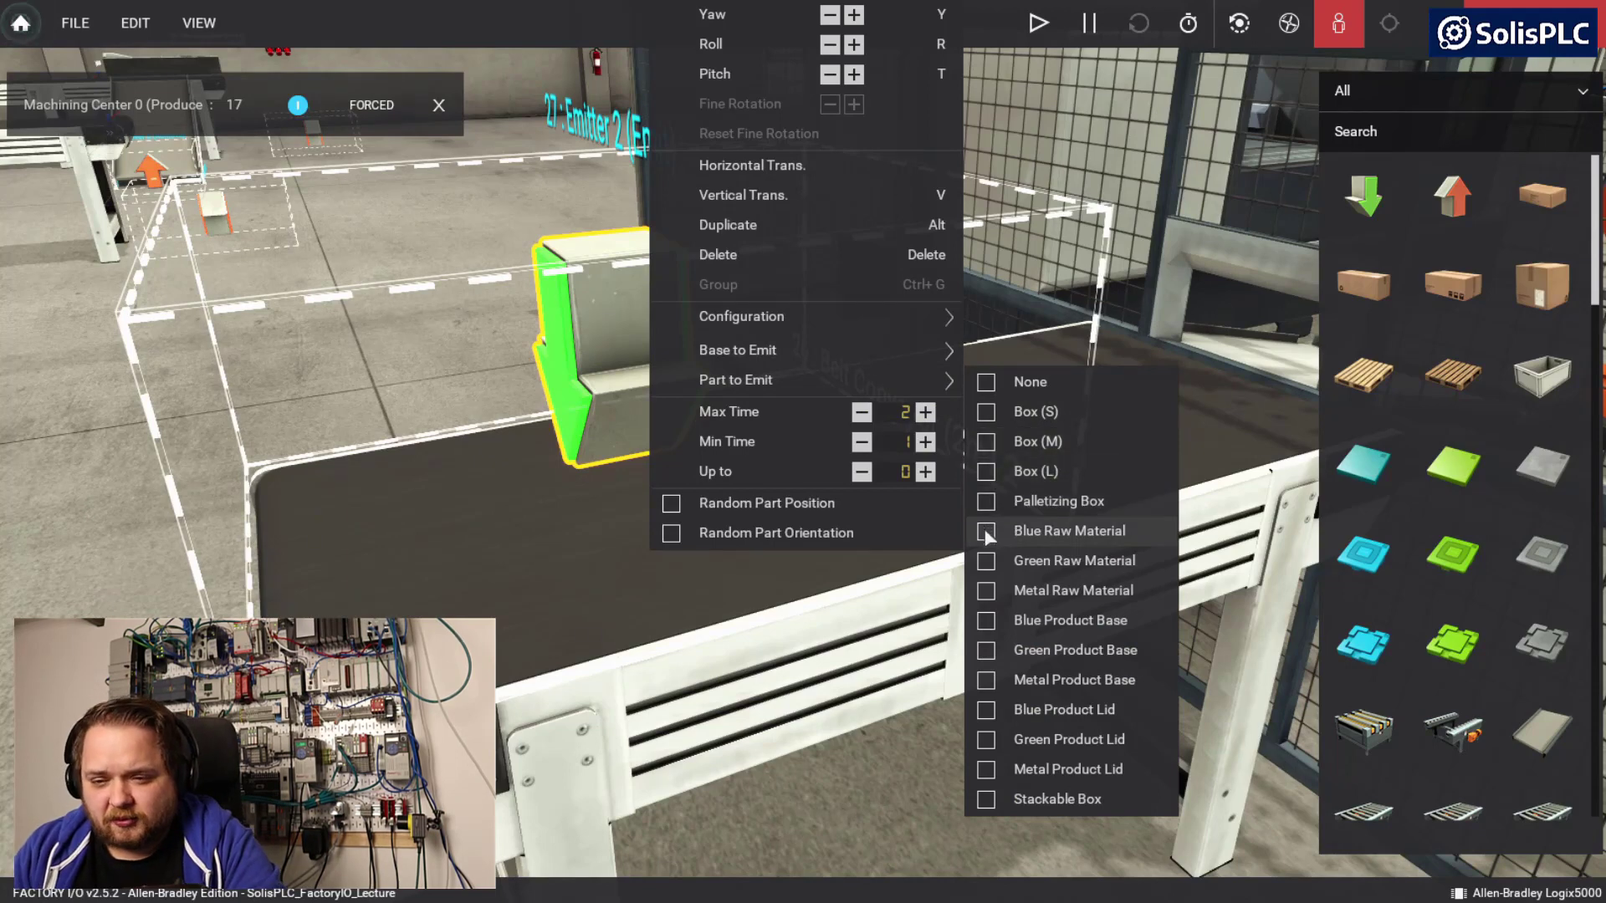
click(985, 531)
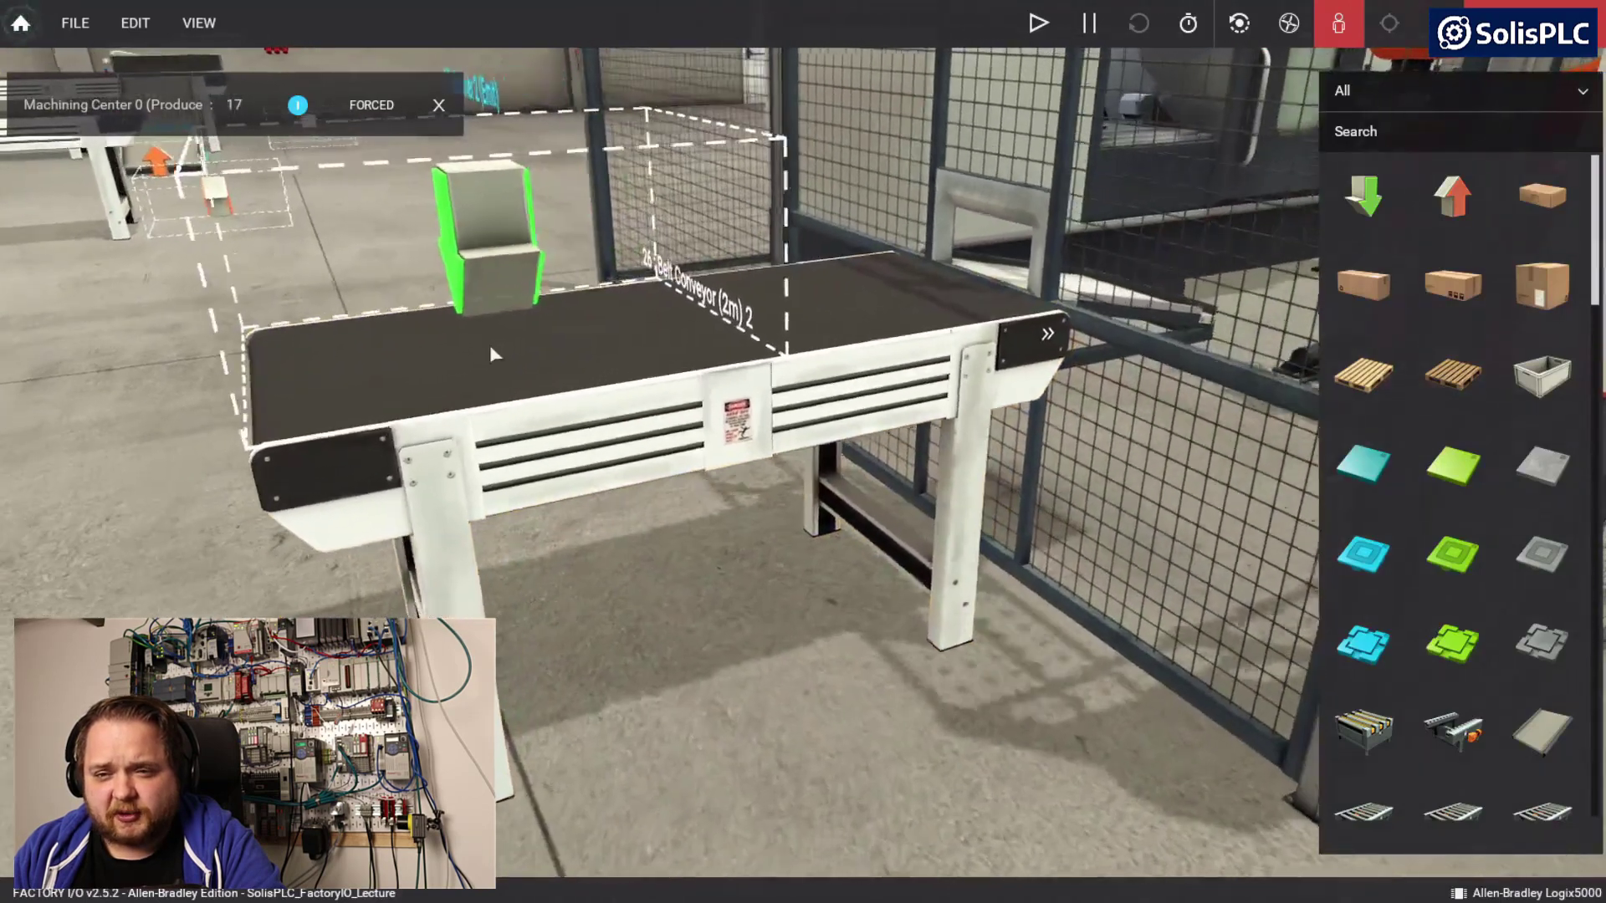
click(1037, 22)
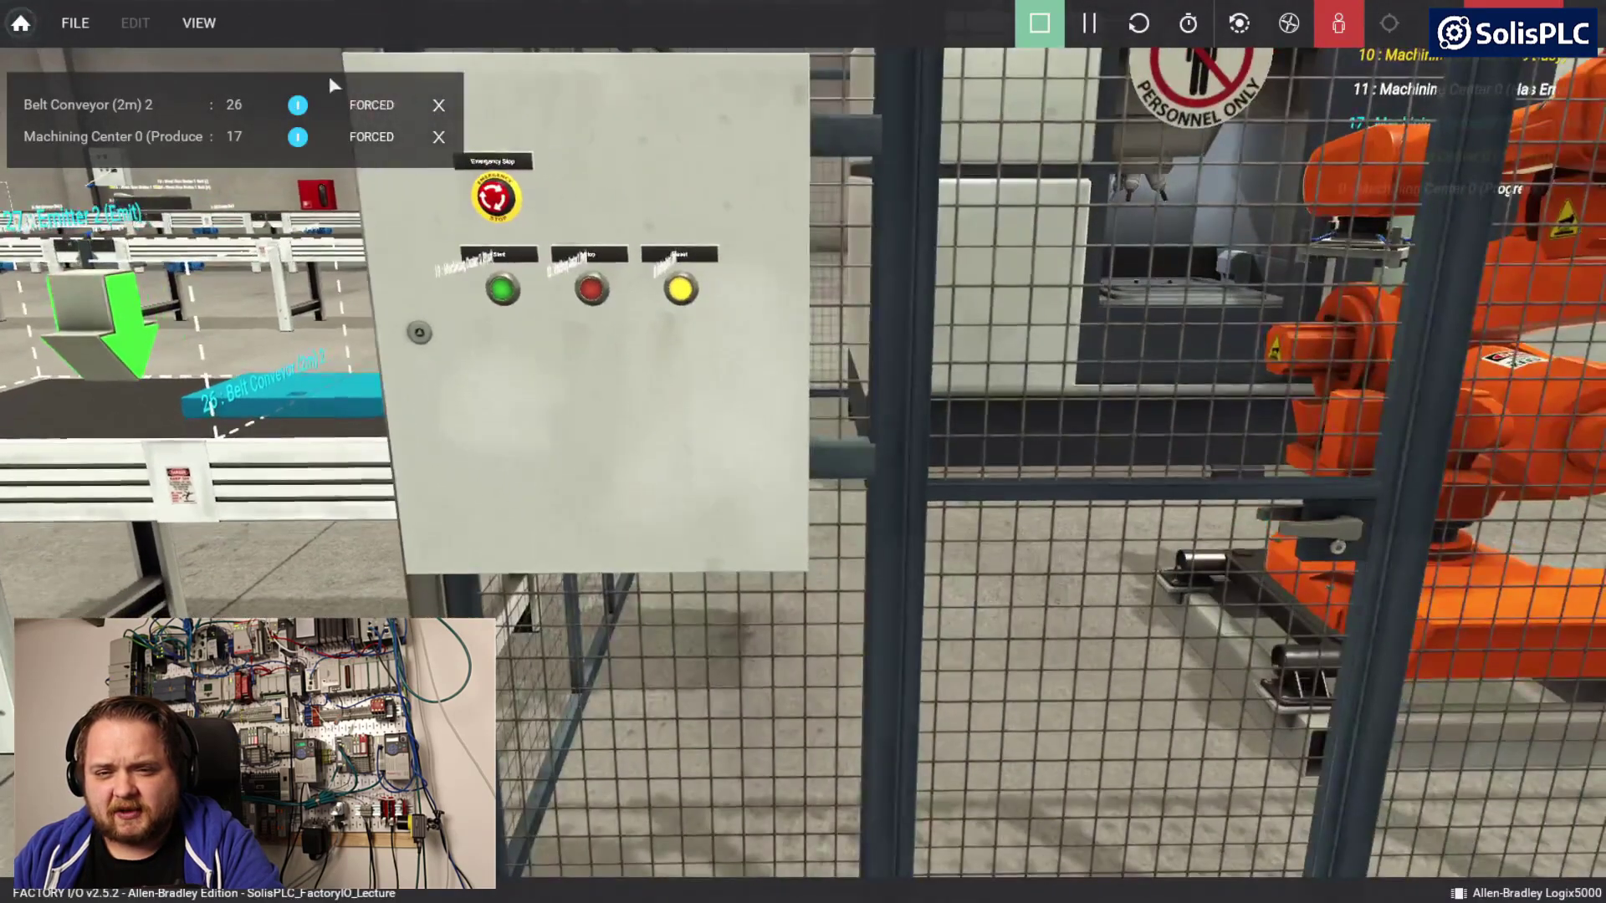
mouse_move(371, 137)
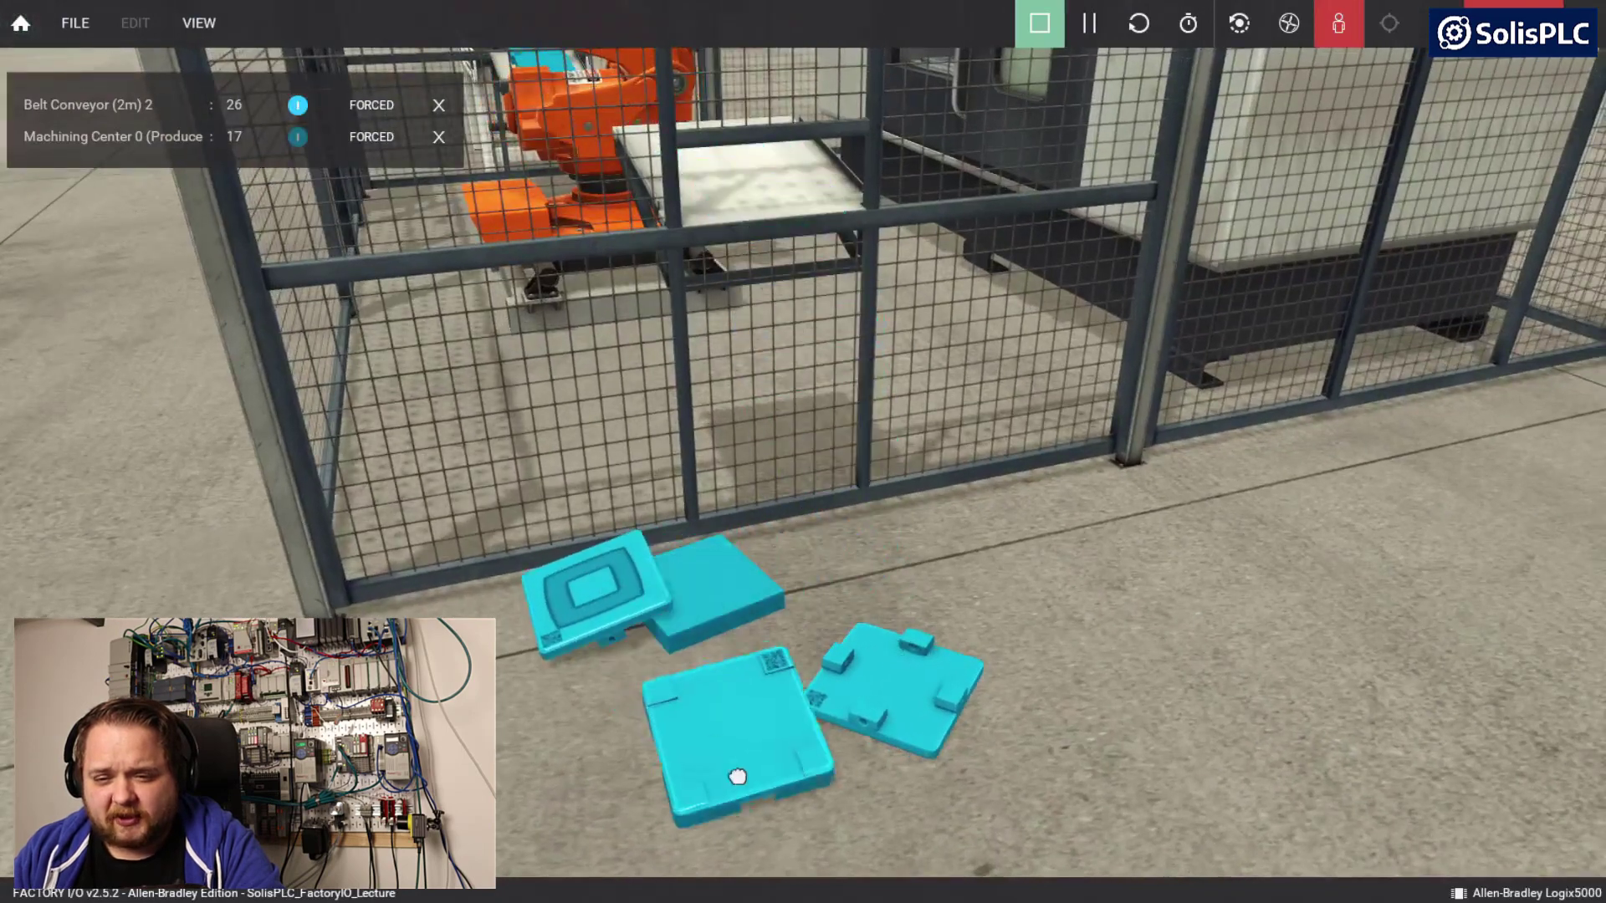
- Stack a blue lid onto a blue base, then move the assembled part across the floor
drag(738, 776, 1023, 697)
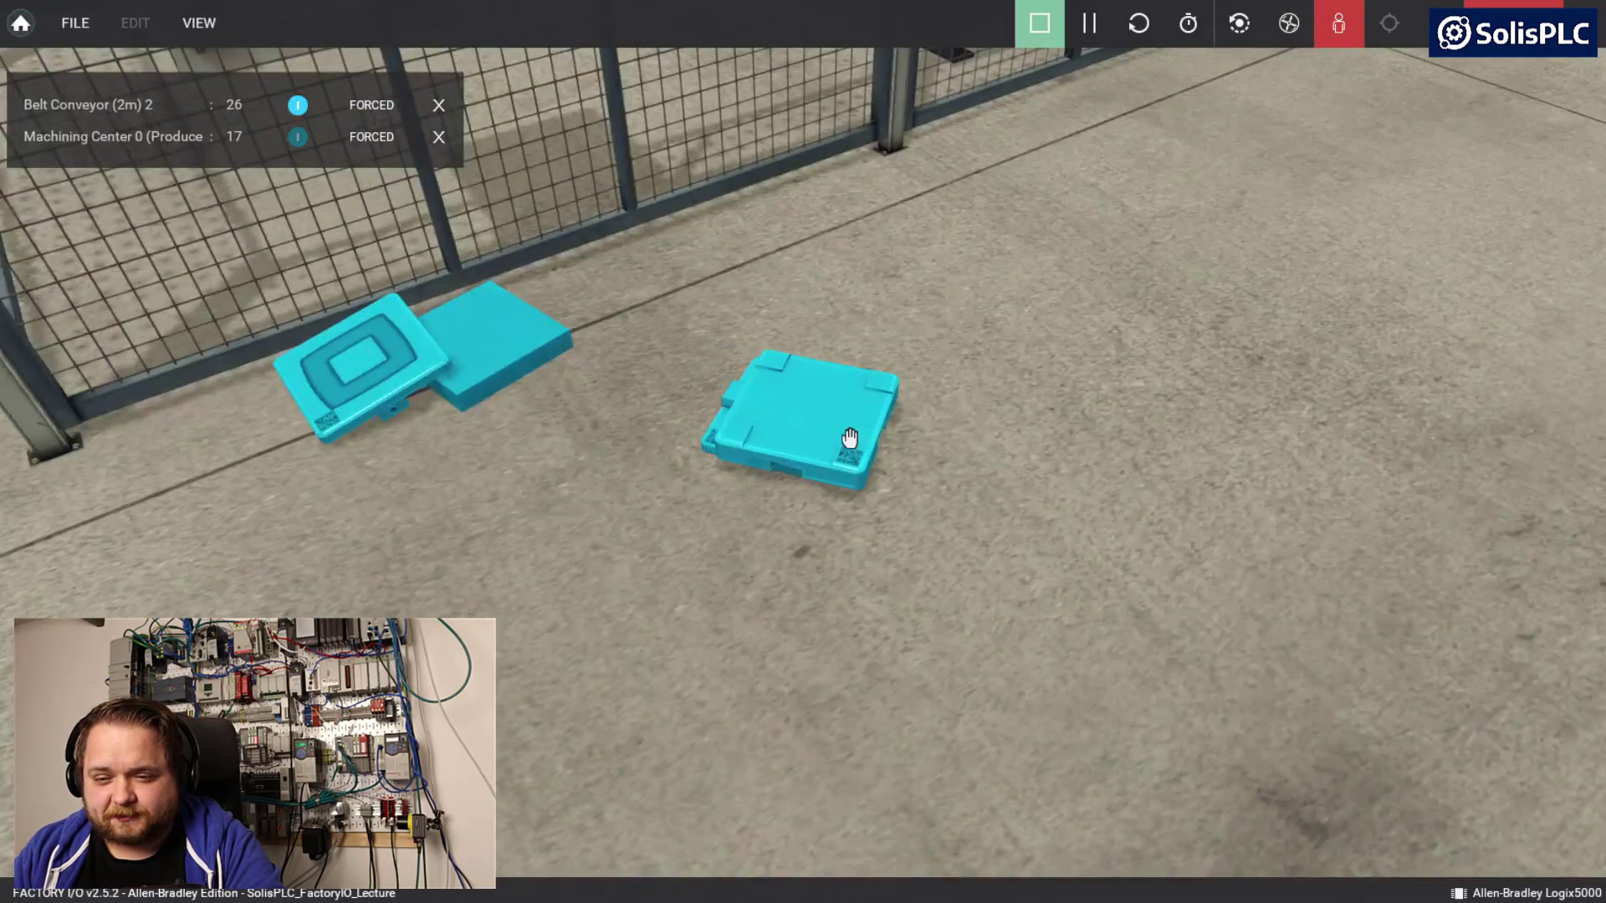
drag(849, 438, 747, 360)
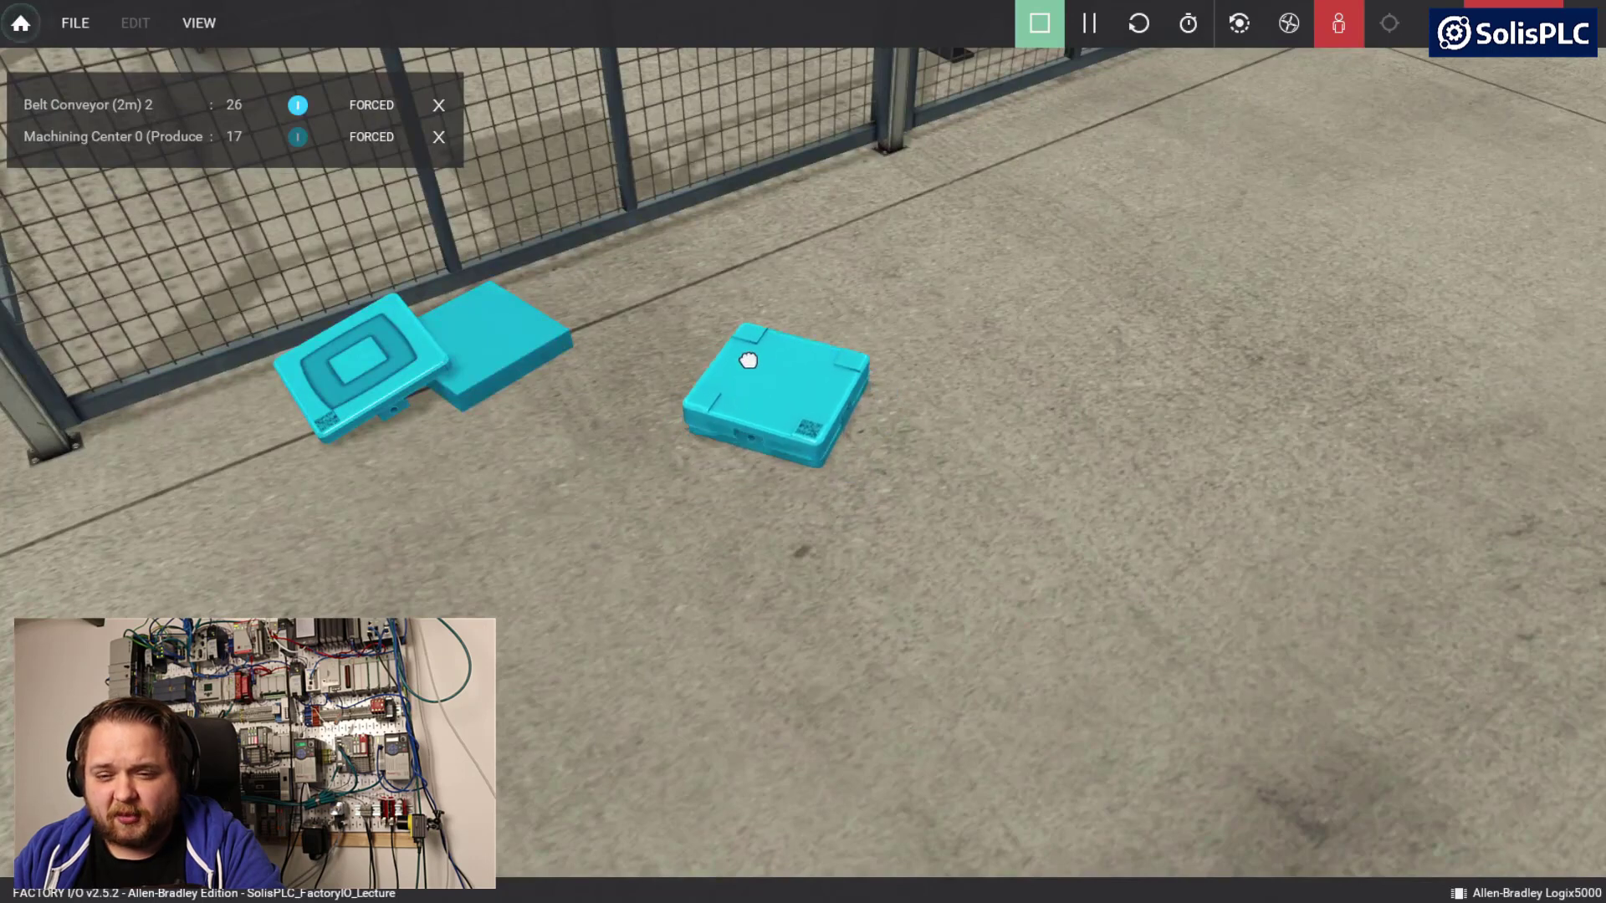